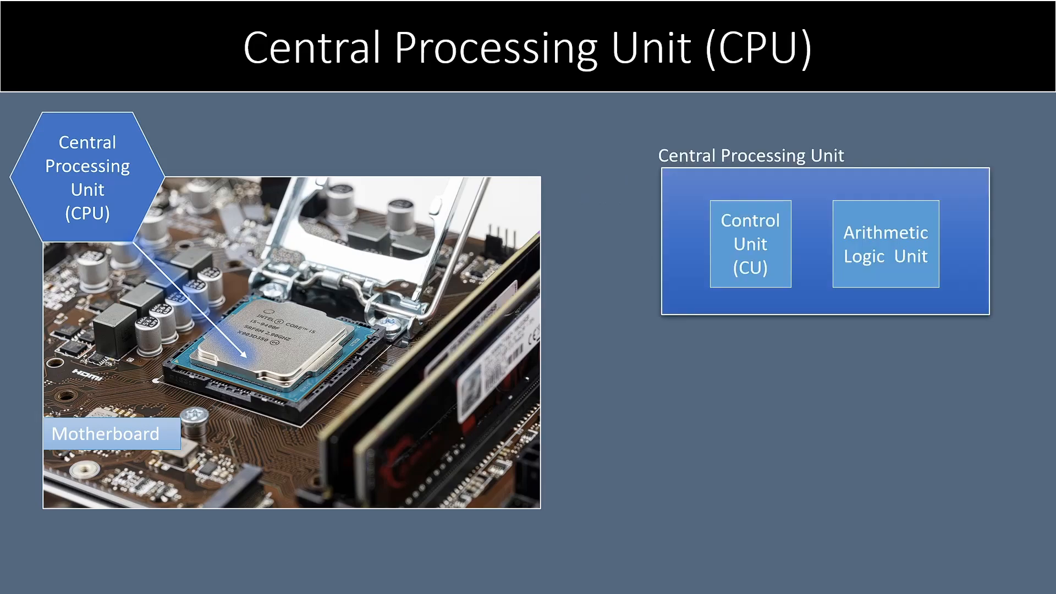
# Step: Finish the Input Devices slide and advance to Output Devices
pyautogui.click(750, 244)
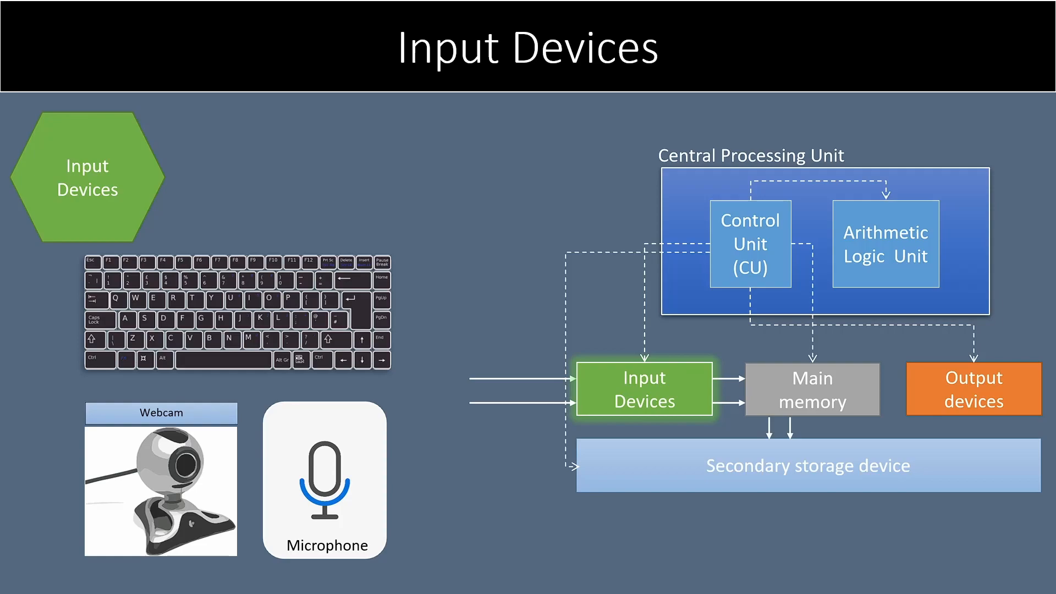
pyautogui.press('right')
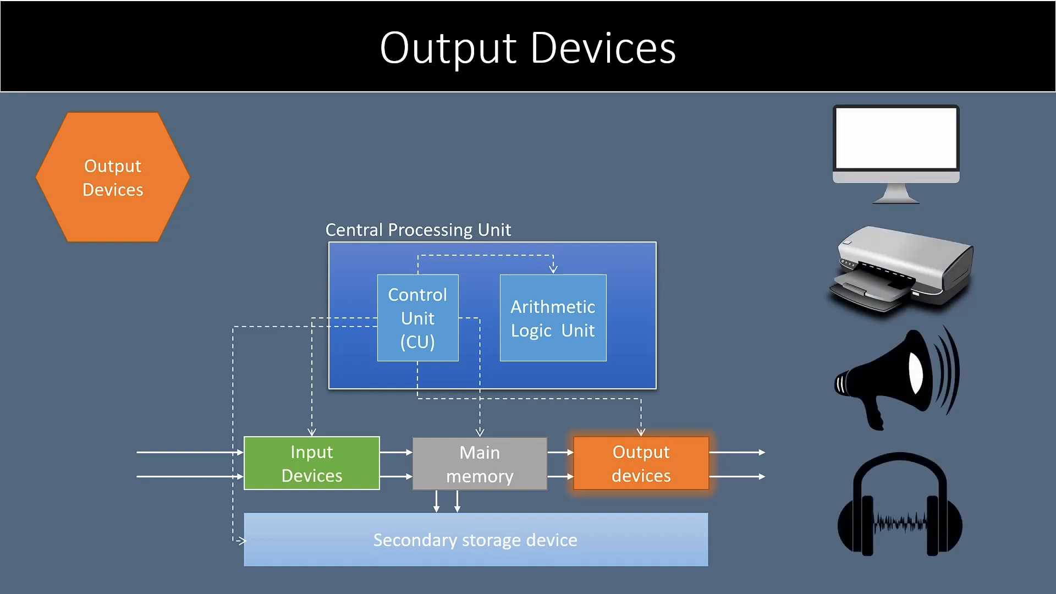
# Step: Advance from Output Devices to the Main Memory slide showing Random Access Memory
pyautogui.press('right')
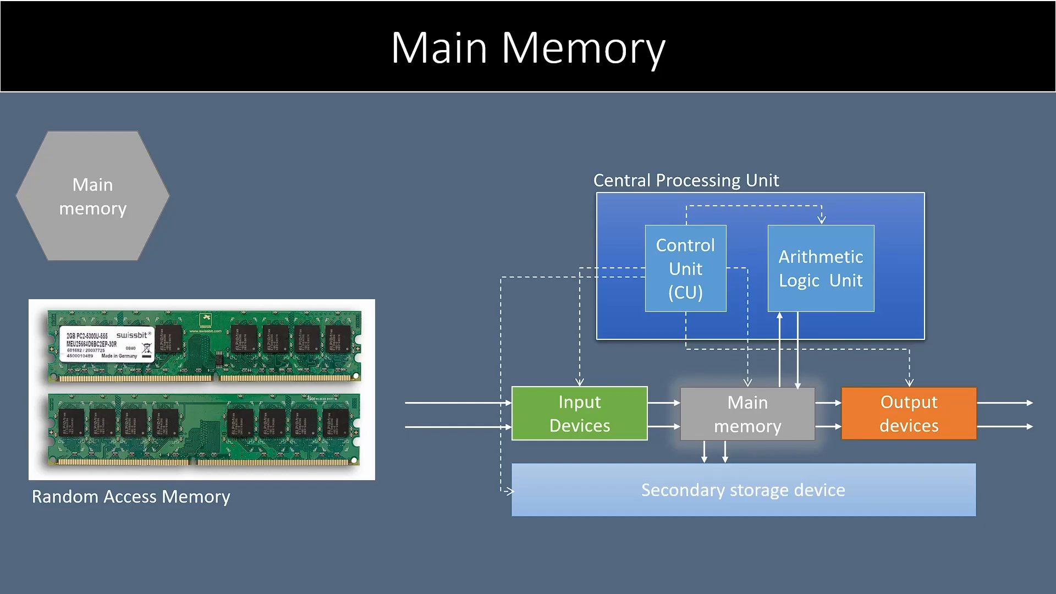
# Step: Step past Secondary storage devices to the Block diagram of a computer slide
pyautogui.press('Right')
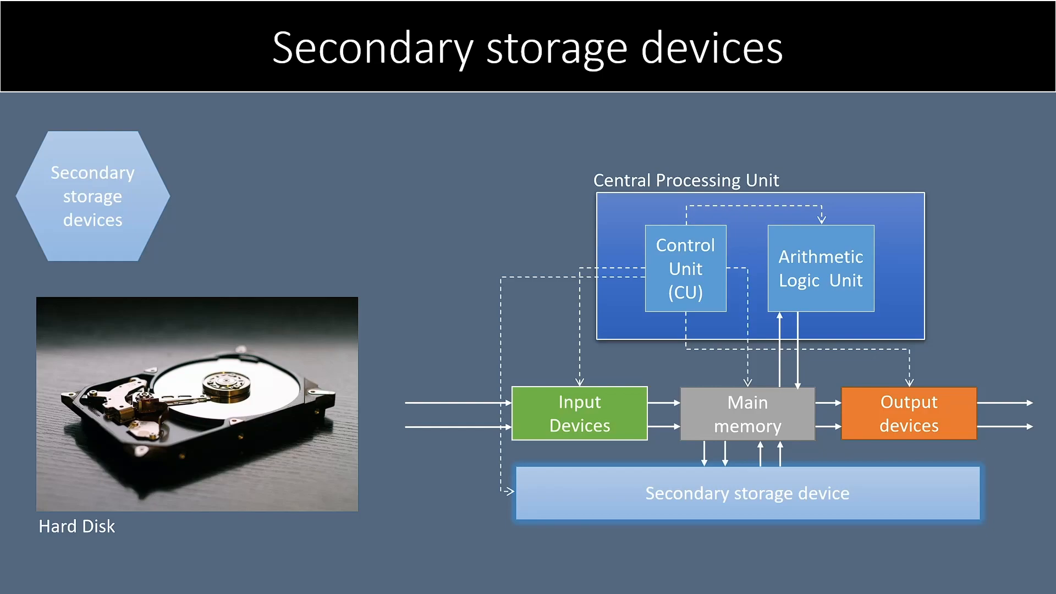
pyautogui.press('right')
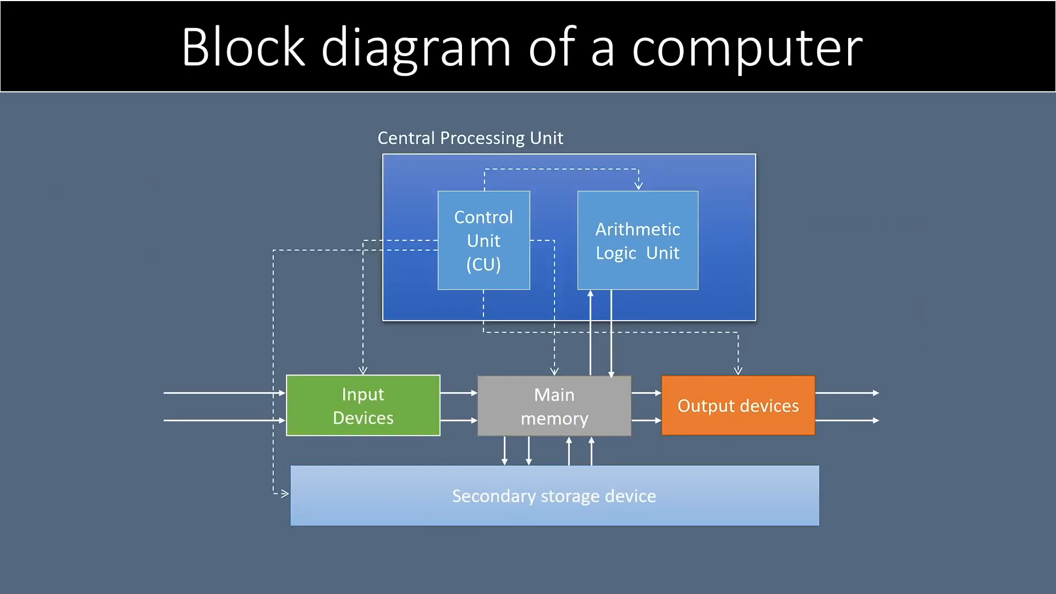